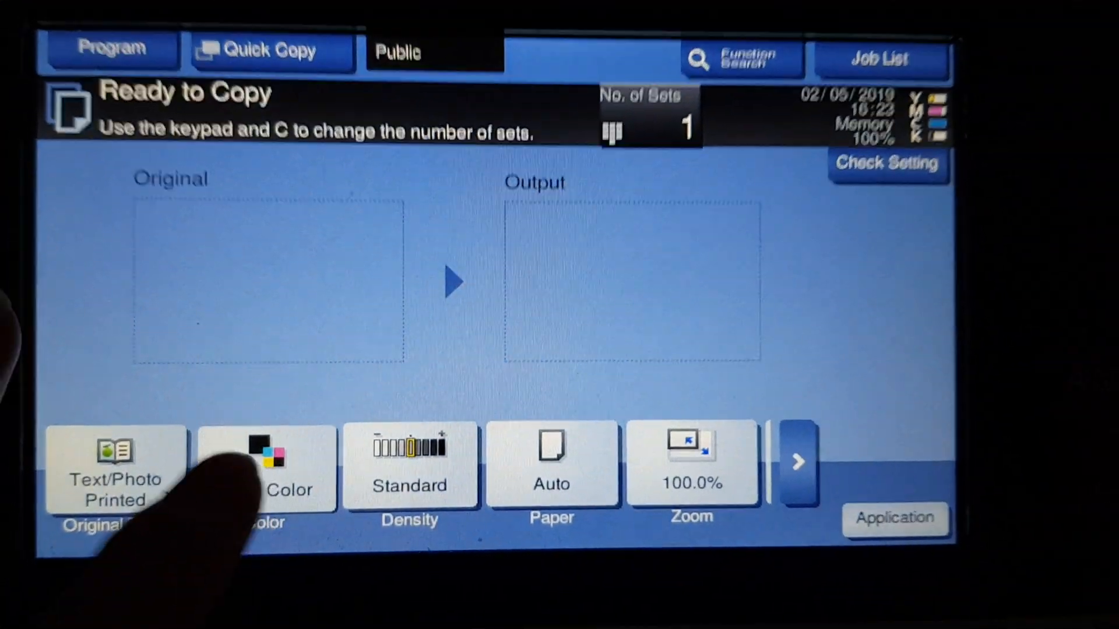
Choose full colour mode, then move on to the paper and enlargement settings.
left_click(266, 473)
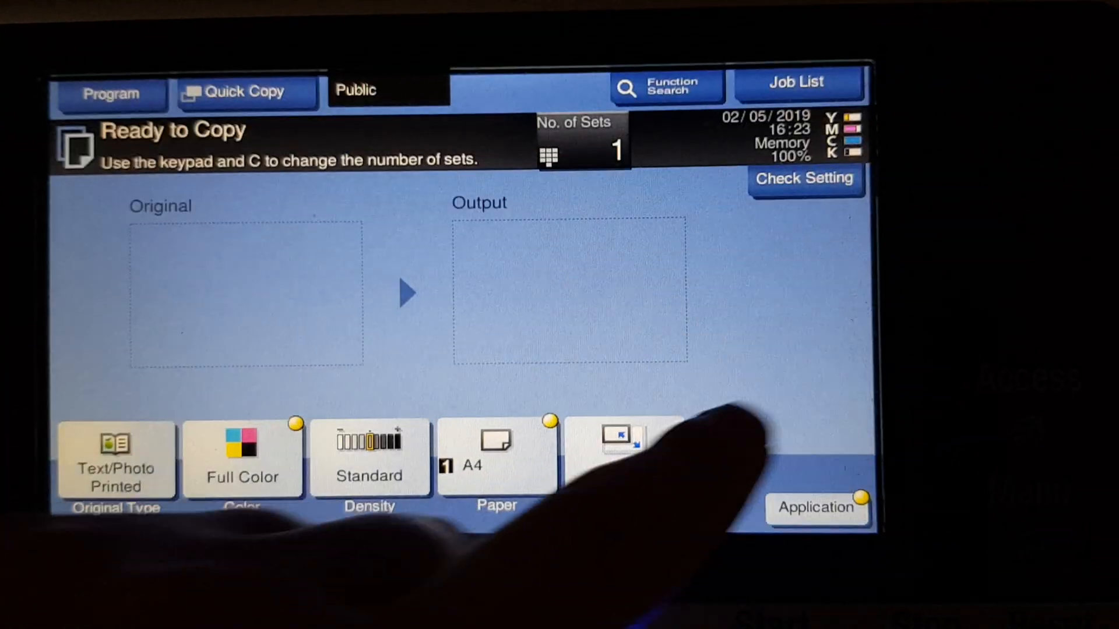
left_click(619, 445)
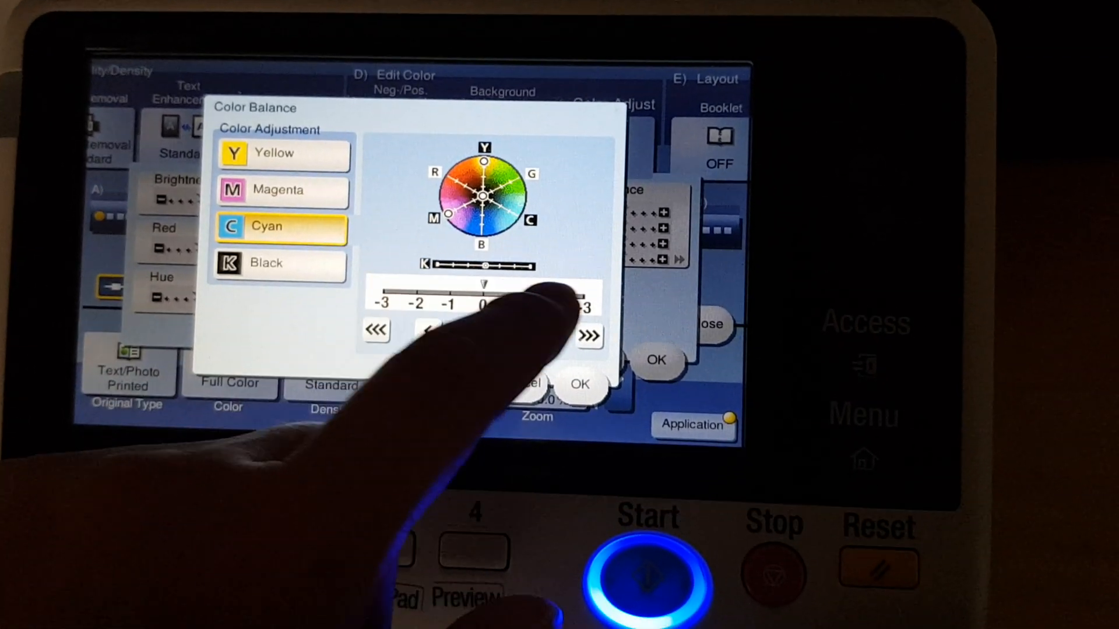
Raise the cyan level in Color Balance under Color Adjust.
left_click(280, 263)
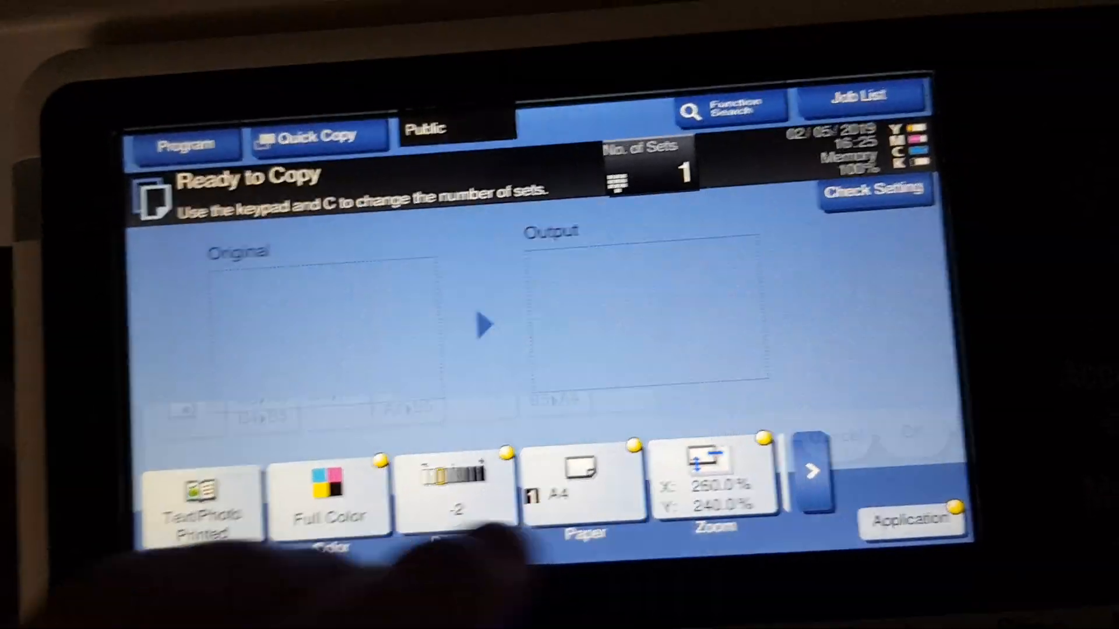
left_click(711, 489)
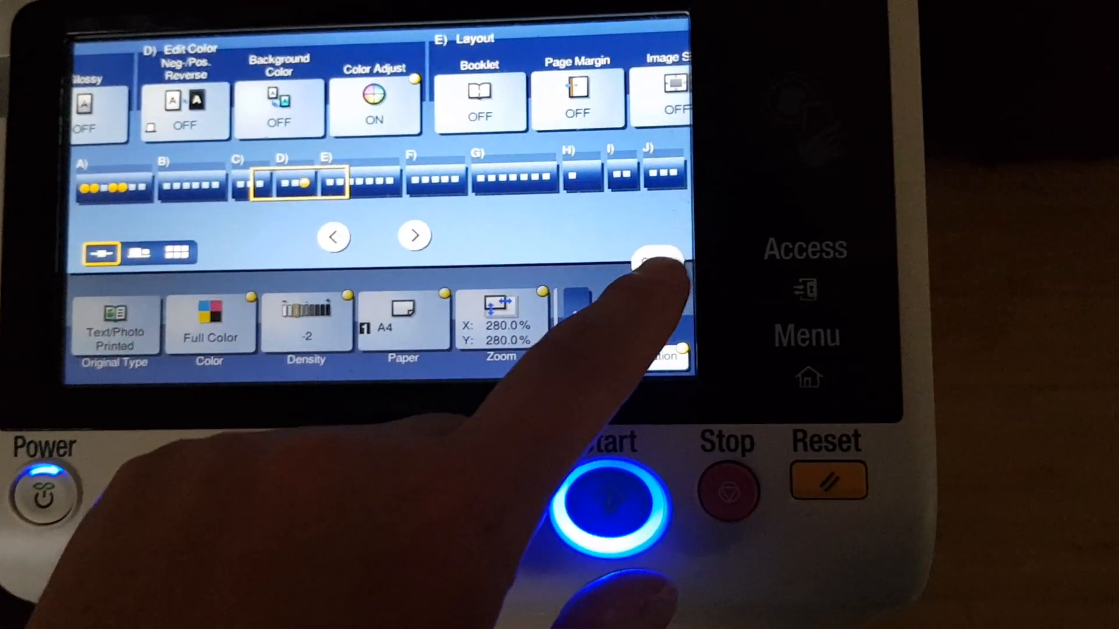
Leave the Application functions with Color Adjust ON and return to the copy screen.
left_click(611, 500)
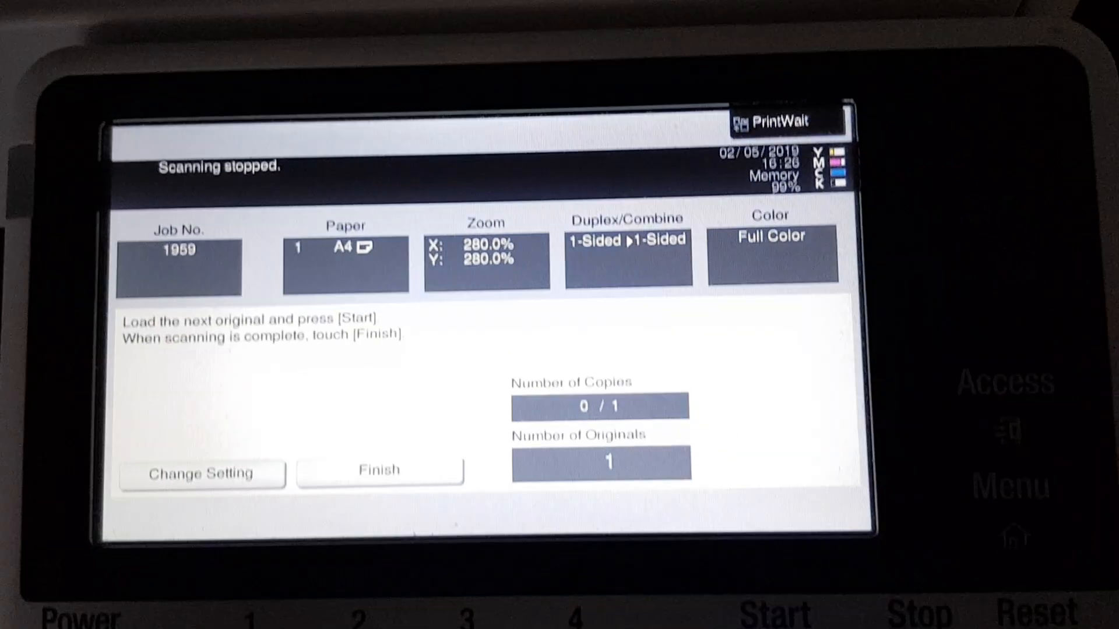
Finish scanning so job 1959 prints one 280% full-colour A4 copy.
left_click(378, 470)
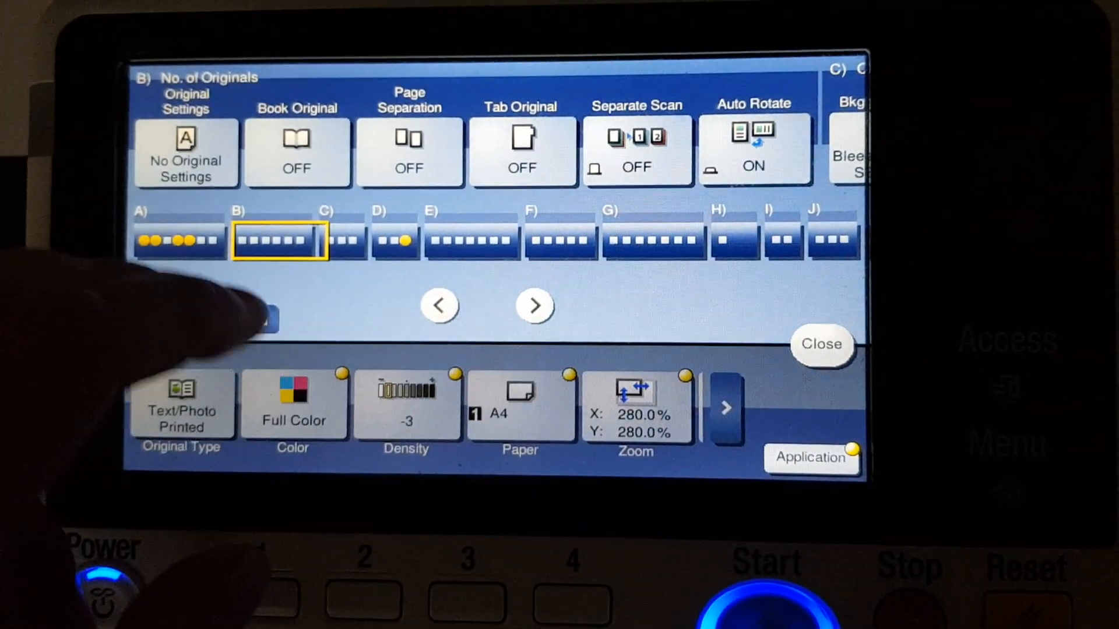
Confirm Original Settings, scan, and finish so job 1962 prints two 280% full-colour copies.
left_click(186, 156)
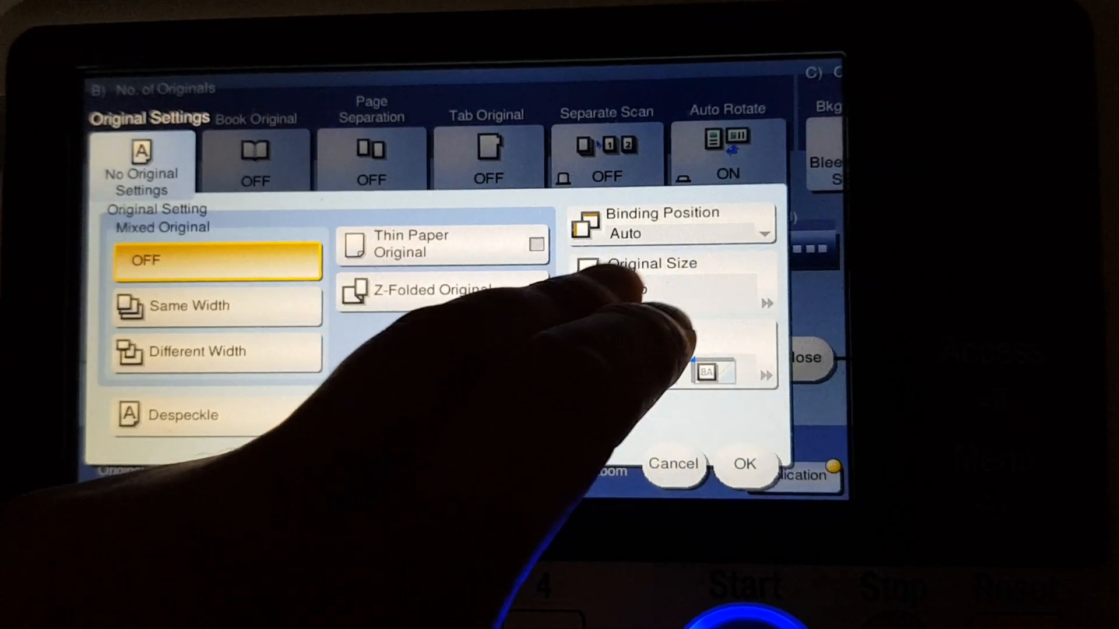
left_click(643, 263)
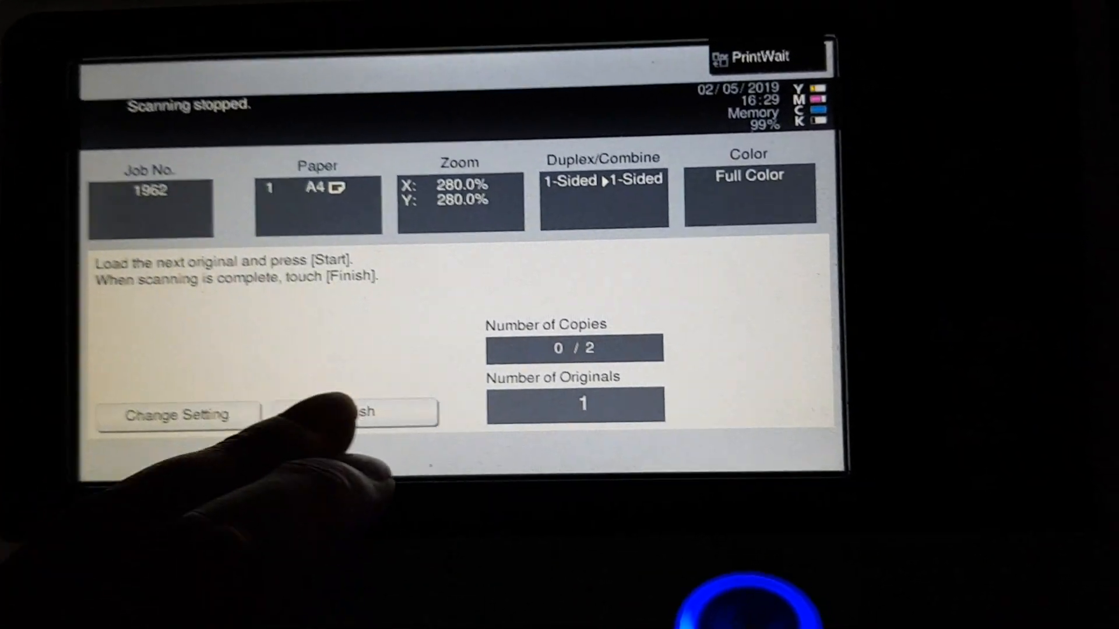
left_click(365, 412)
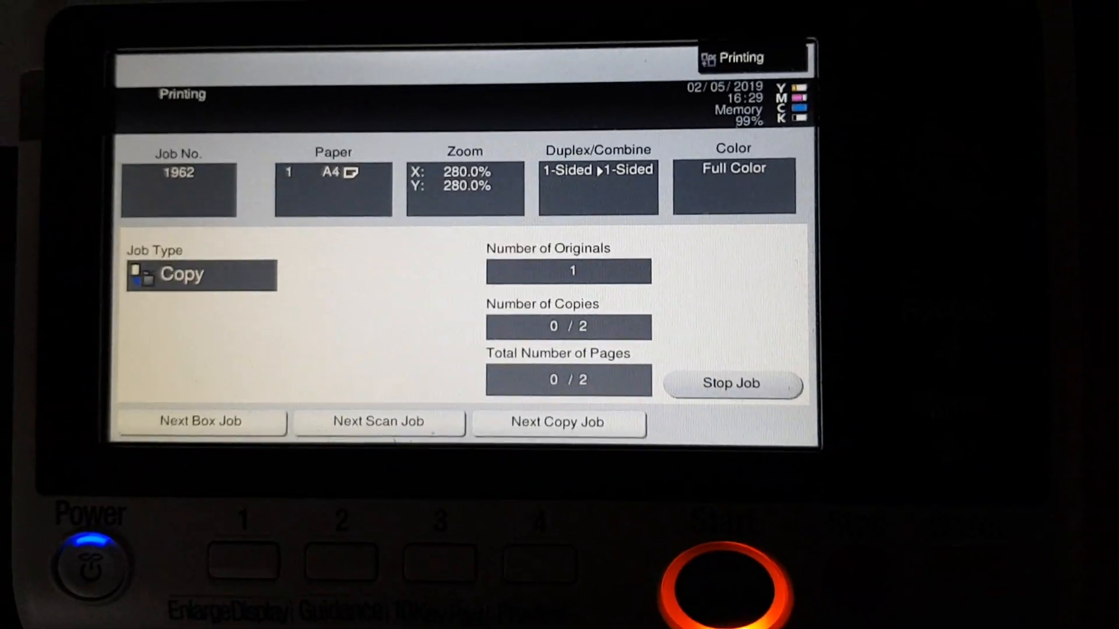